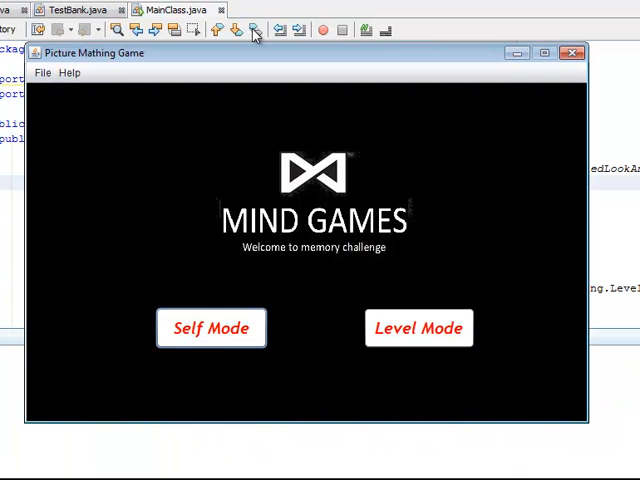
{"action": "mouse_move", "coordinate": [202, 291]}
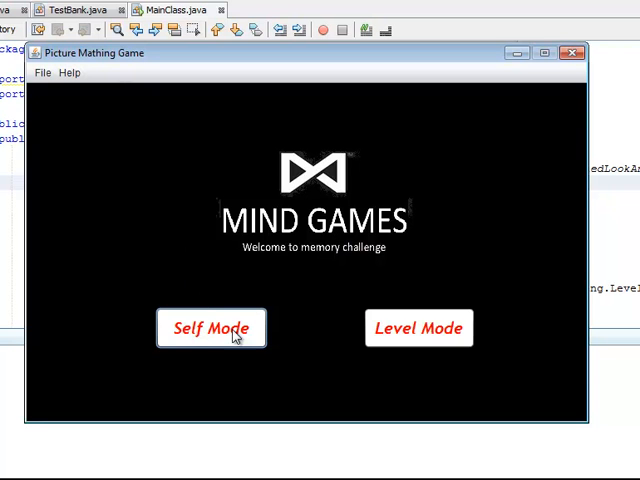
{"action": "mouse_move", "coordinate": [443, 337]}
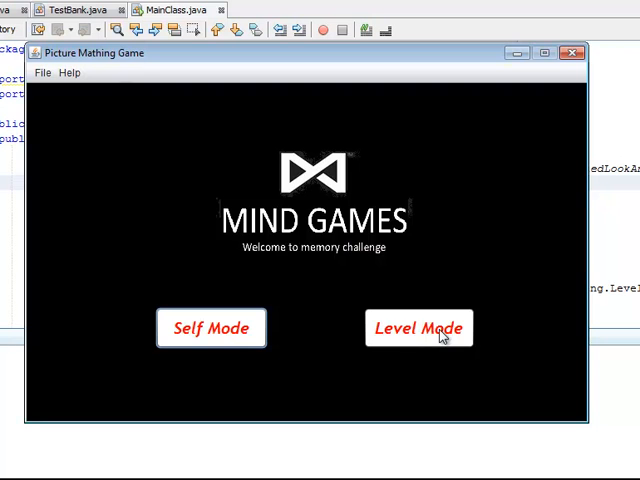
Step: Start a level-mode round and submit the rearranged four pictures, scoring 0 correct, 4 wrong
{"action": "left_click", "coordinate": [419, 328]}
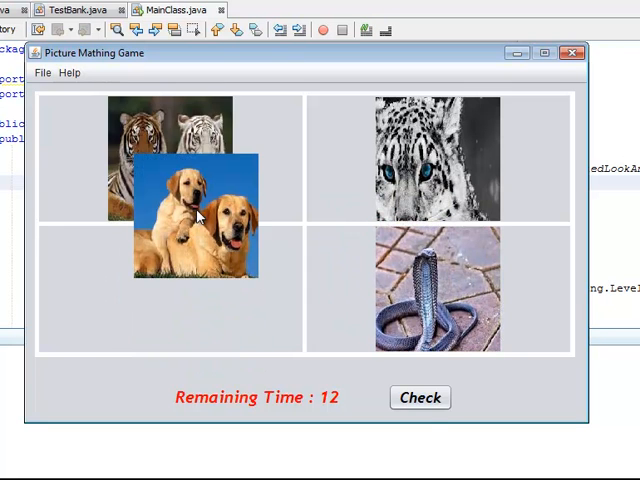
{"action": "left_click", "coordinate": [420, 397]}
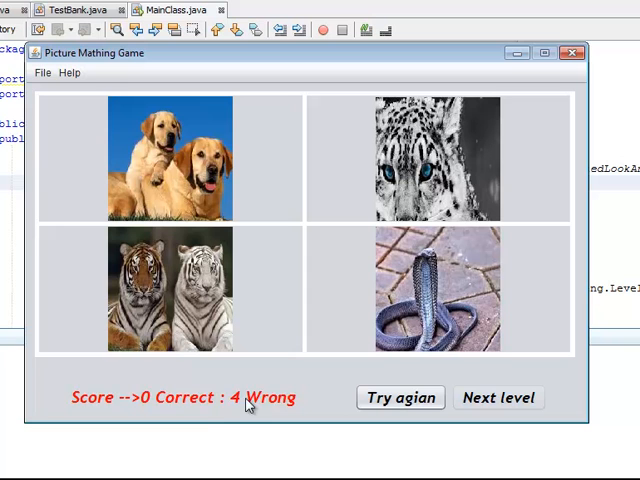
{"action": "mouse_move", "coordinate": [322, 405]}
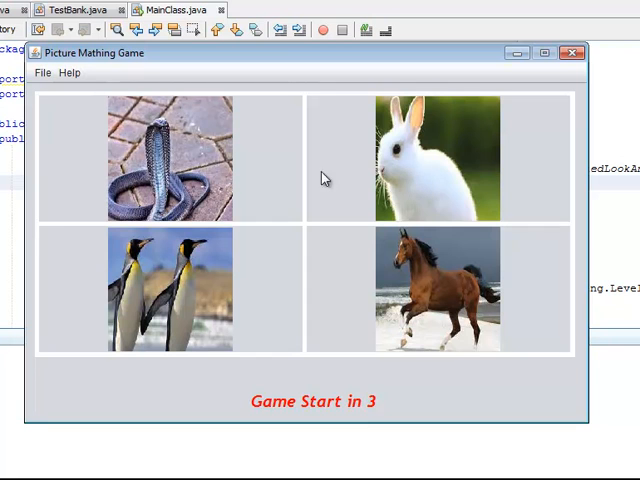
{"action": "mouse_move", "coordinate": [457, 283]}
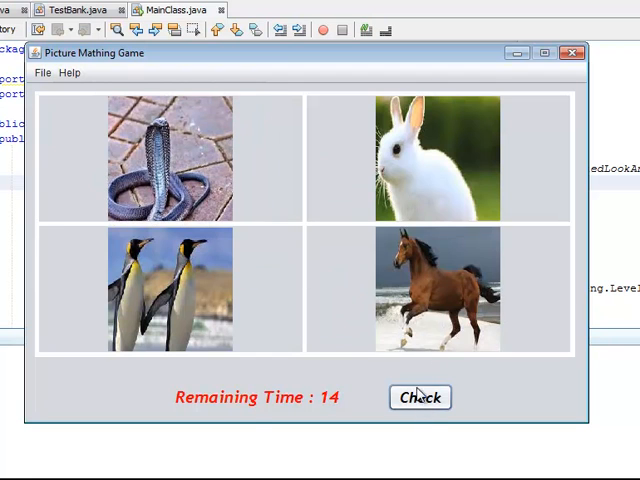
Step: Check the cobra, rabbit, penguin and horse arrangement once the countdown ends
{"action": "left_click", "coordinate": [419, 397]}
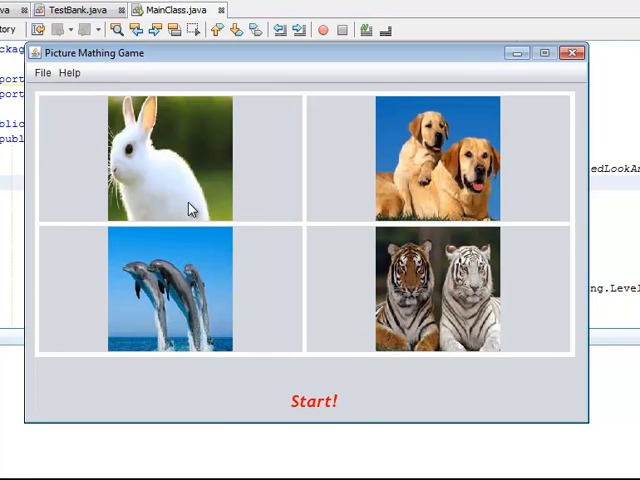
Step: Return the dolphin picture to the bottom-right slot, score 4 correct, and advance a level
{"action": "left_click", "coordinate": [315, 401]}
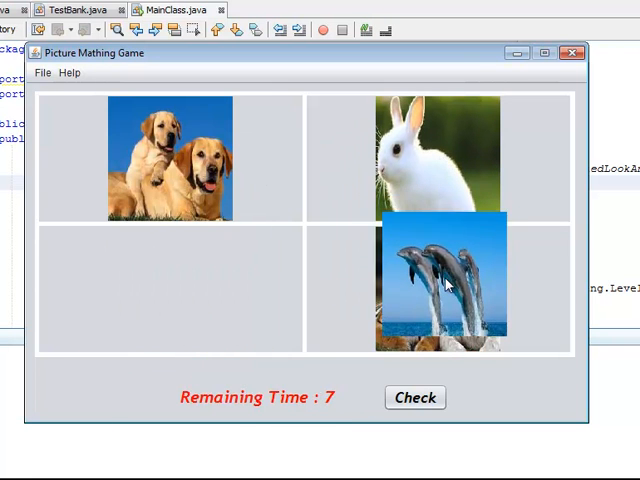
{"action": "left_click", "coordinate": [414, 397]}
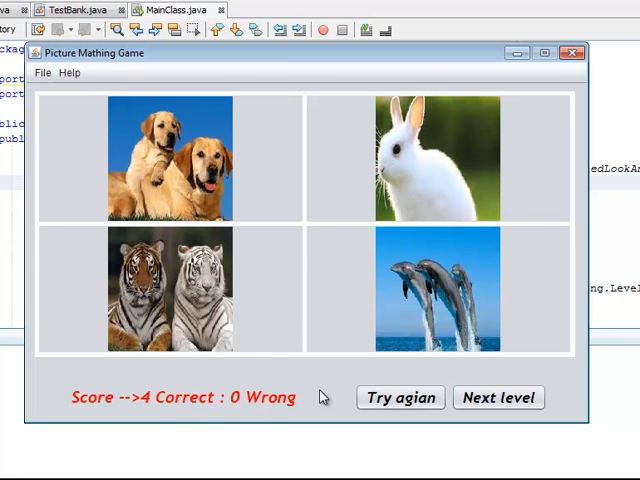
{"action": "left_click", "coordinate": [498, 397]}
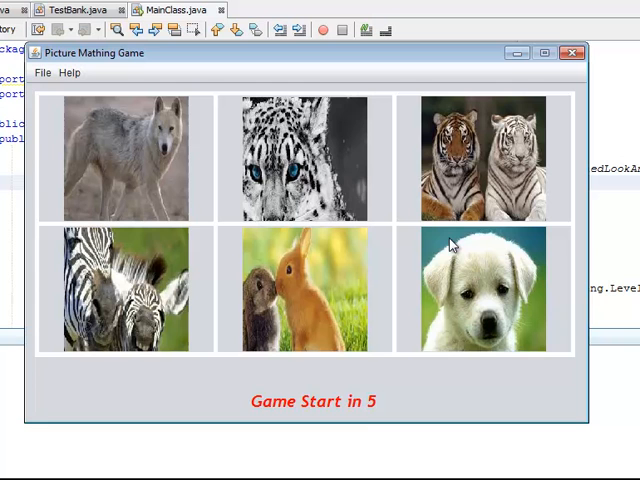
Step: Abandon the six-picture level round through the File menu and pick Self Mode
{"action": "left_click", "coordinate": [48, 72]}
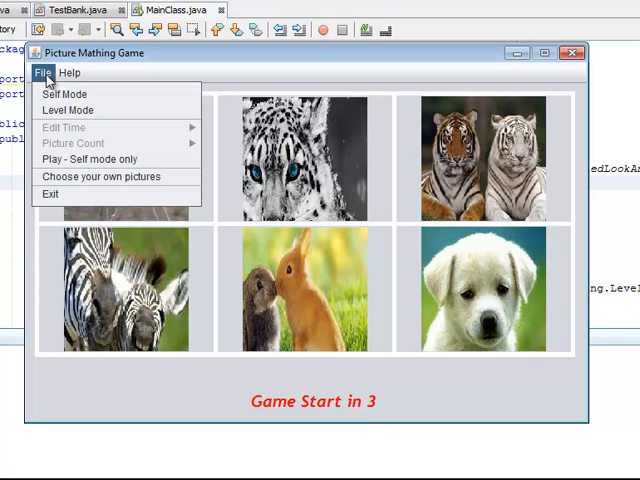
{"action": "mouse_move", "coordinate": [128, 142]}
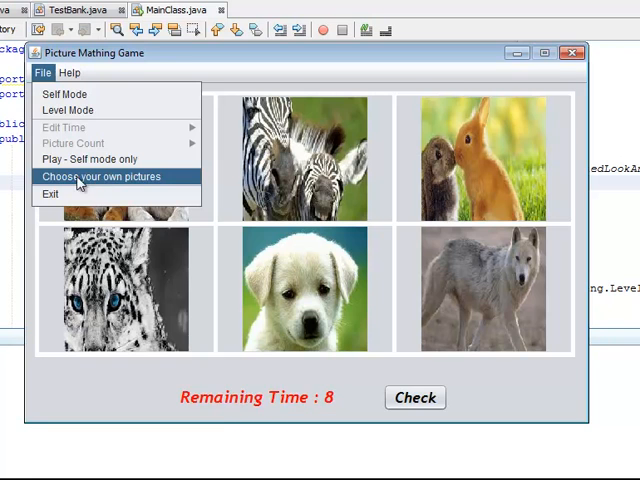
{"action": "left_click", "coordinate": [97, 176]}
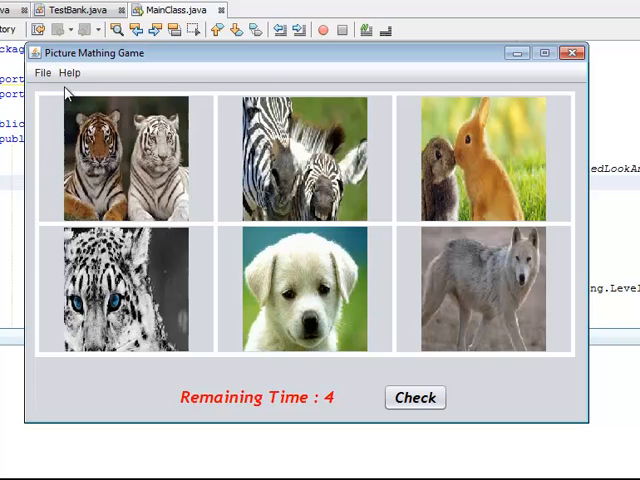
{"action": "left_click", "coordinate": [42, 72]}
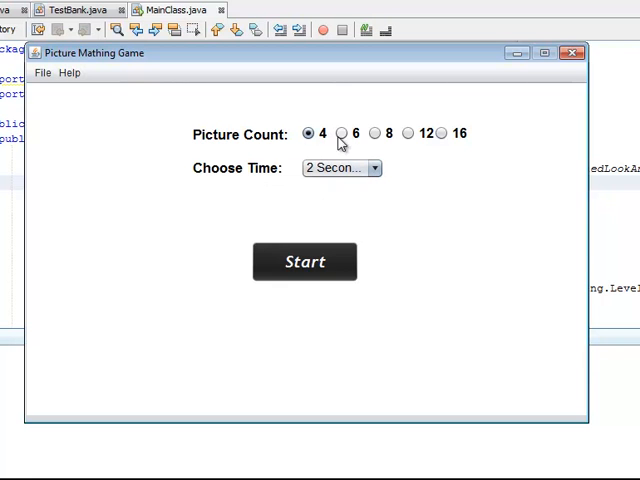
Step: Set self mode to 16 pictures with a 16-second time and start the game
{"action": "left_click", "coordinate": [443, 133]}
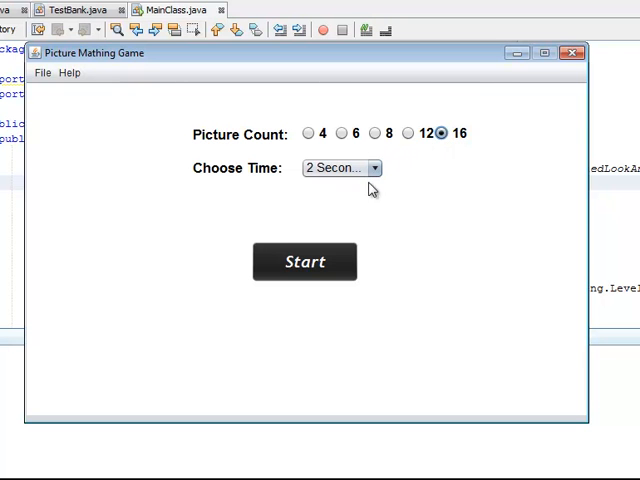
{"action": "left_click", "coordinate": [340, 167]}
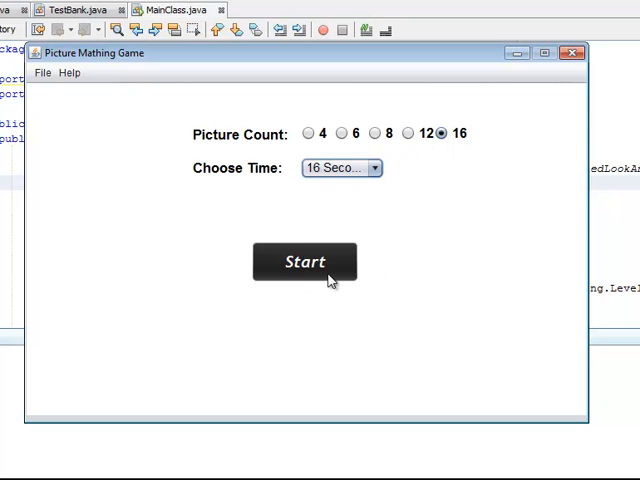
{"action": "left_click", "coordinate": [303, 261]}
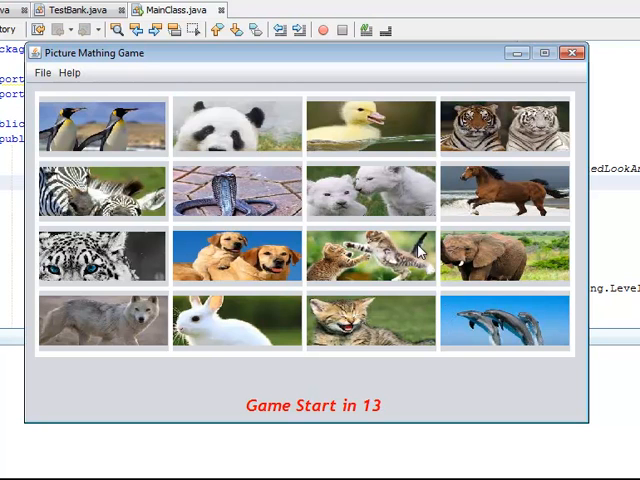
Step: Reopen the File menu's mode and settings list during the 16-picture countdown
{"action": "left_click", "coordinate": [70, 73]}
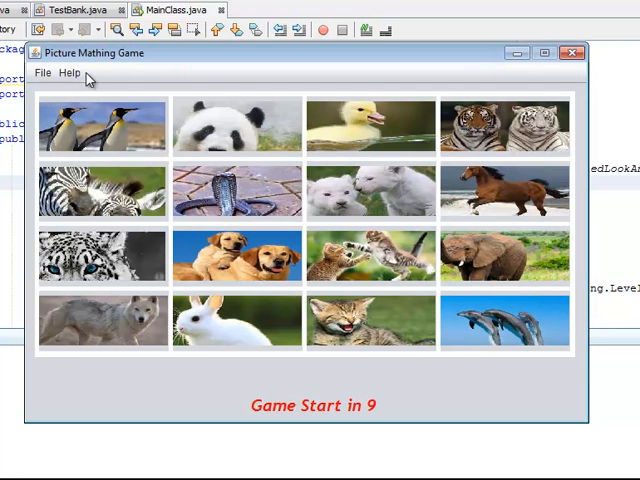
{"action": "left_click", "coordinate": [42, 72]}
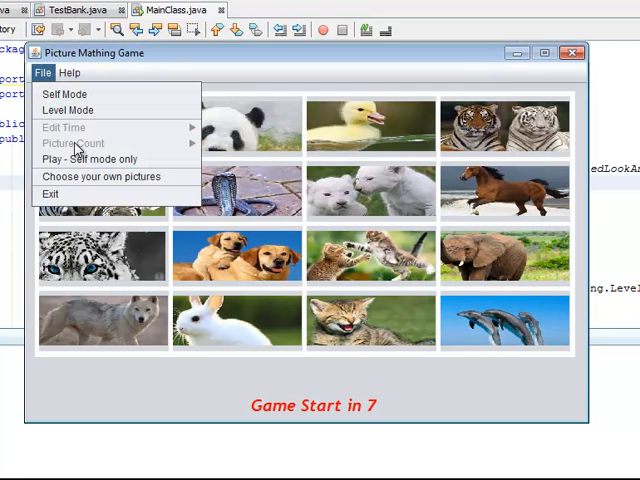